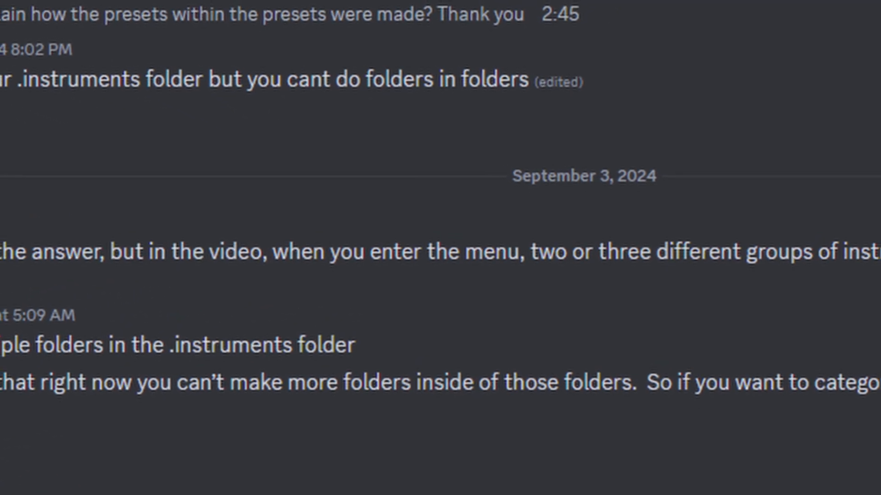
Step: Copy Copilot's generated folder-sorting batch script and bring up script.txt in the PLUSH.instruments folder
scroll("down", 3)
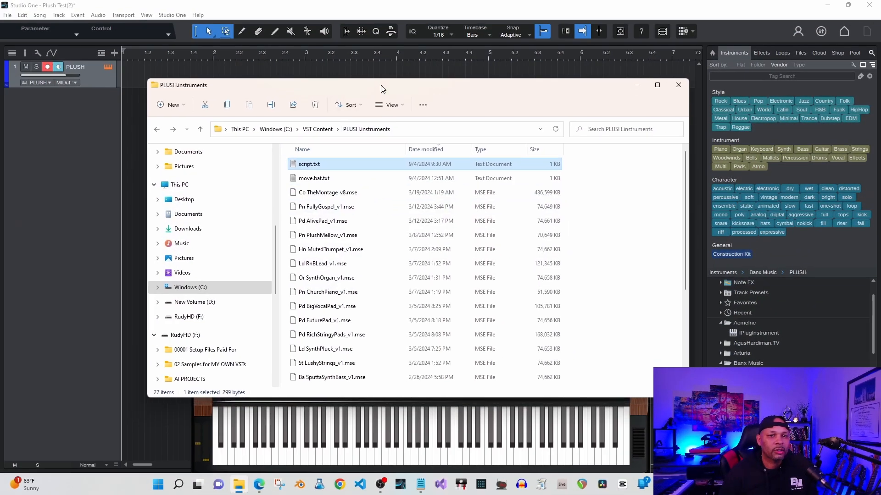
scroll("down", 3)
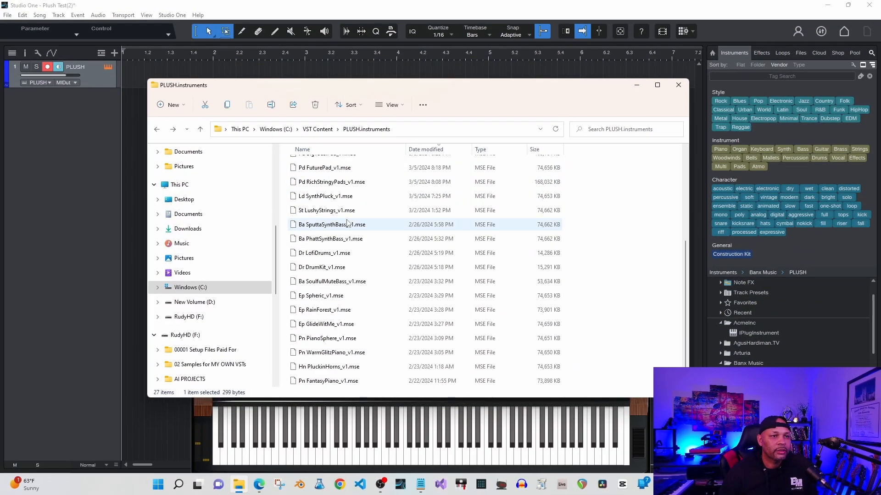
left_click(326, 324)
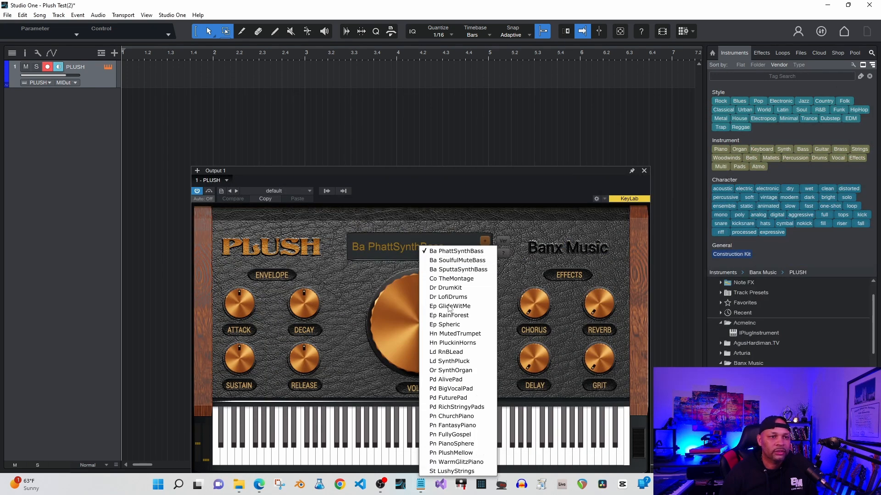
mouse_move(447, 297)
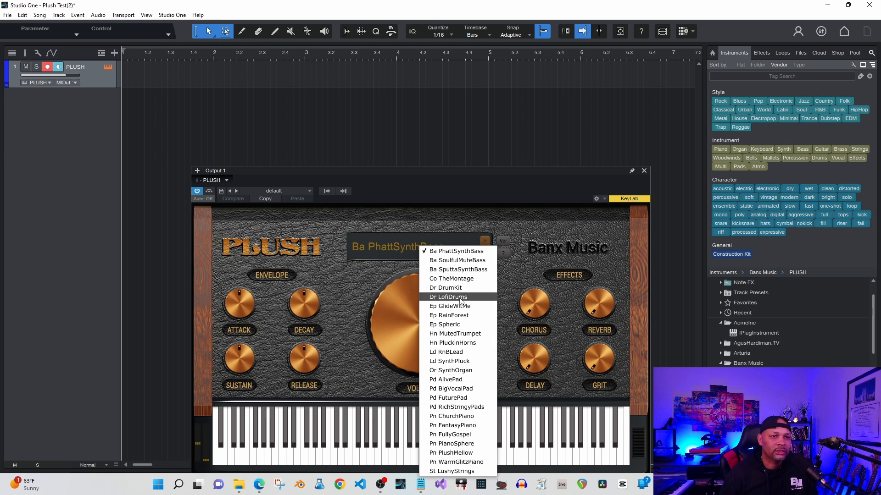
left_click(123, 15)
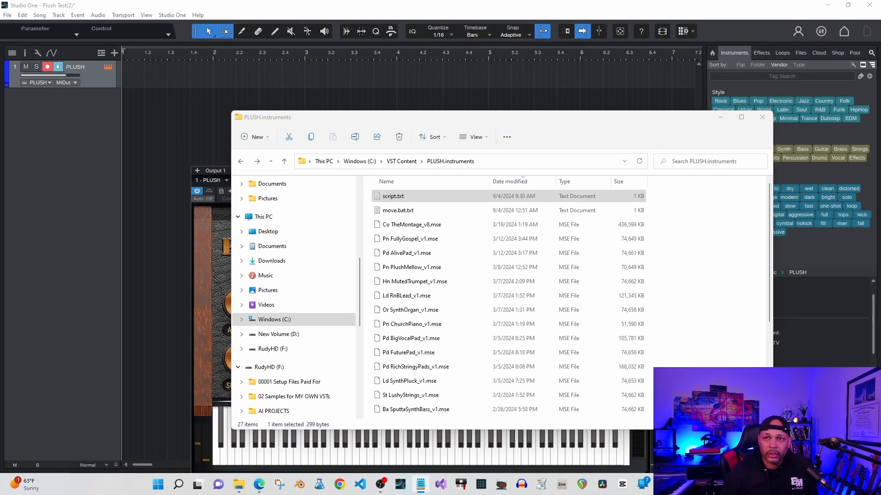
double_click(394, 197)
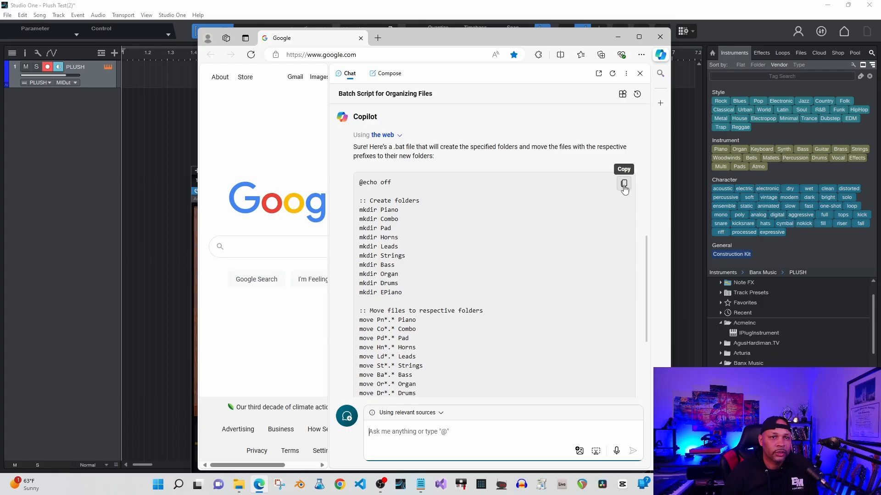
mouse_move(278, 483)
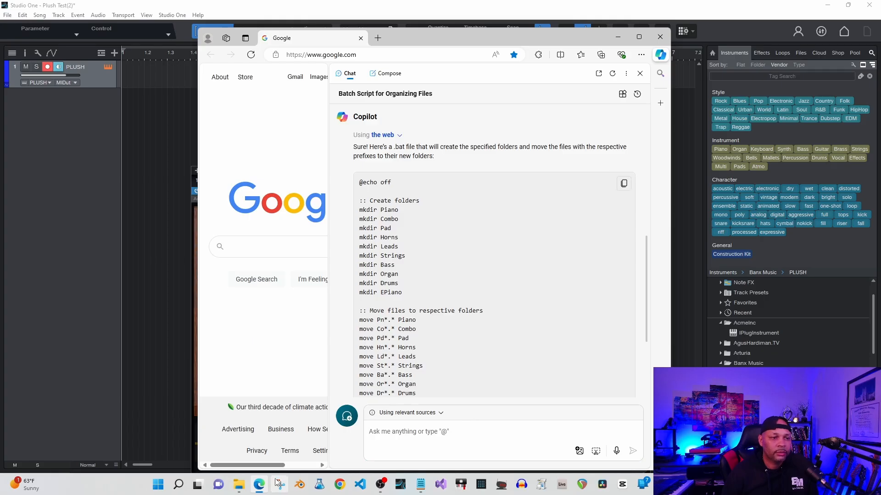
Step: Paste the script into move.bat.txt and save it as move.bat in PLUSH.instruments
left_click(239, 485)
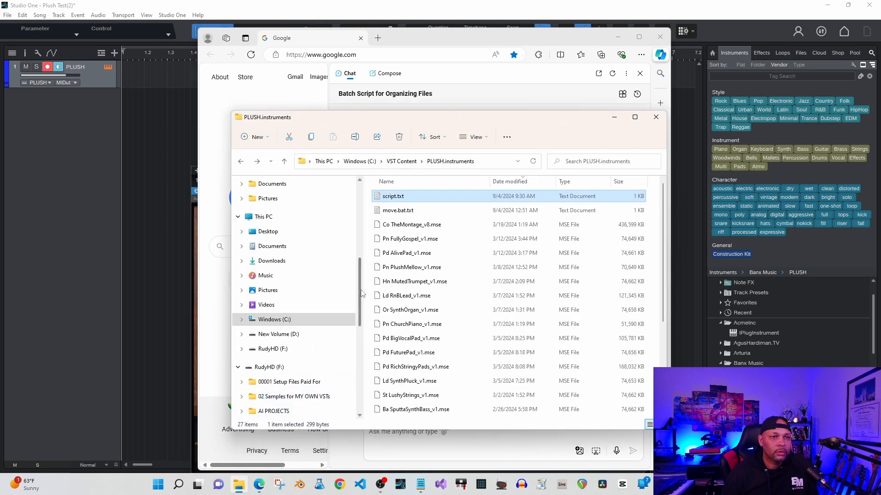
left_click(397, 210)
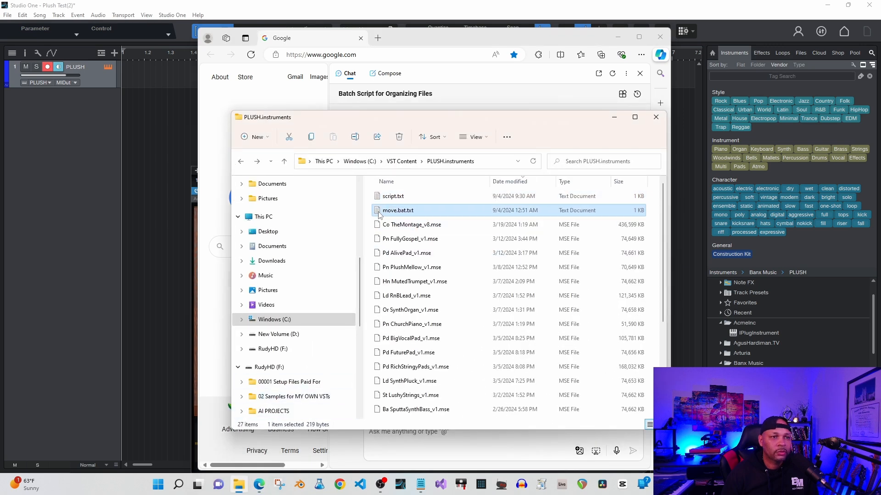
double_click(397, 210)
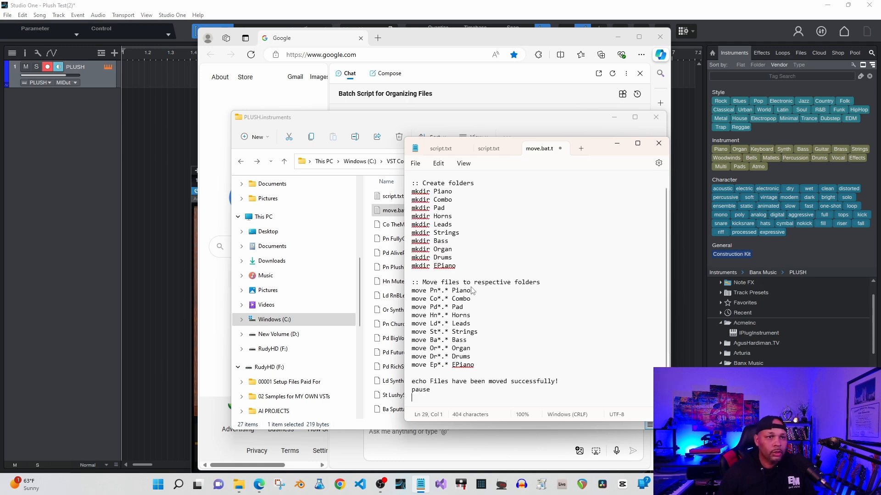
left_click(414, 164)
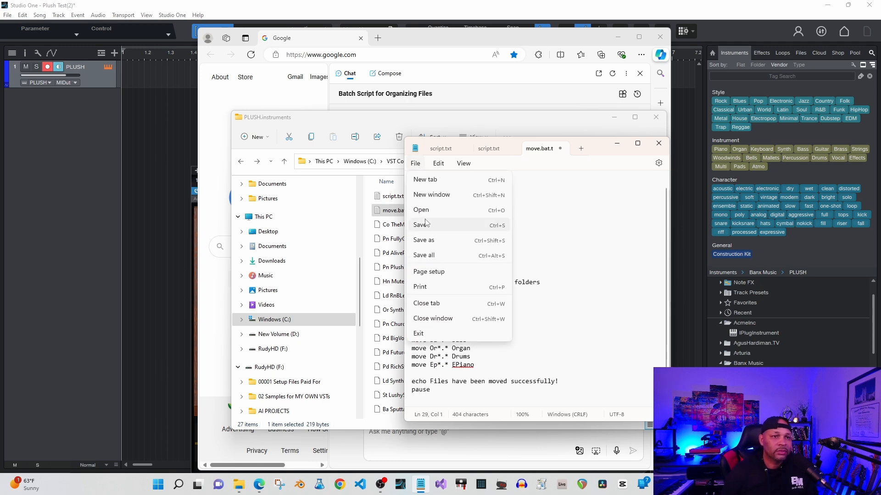
left_click(424, 240)
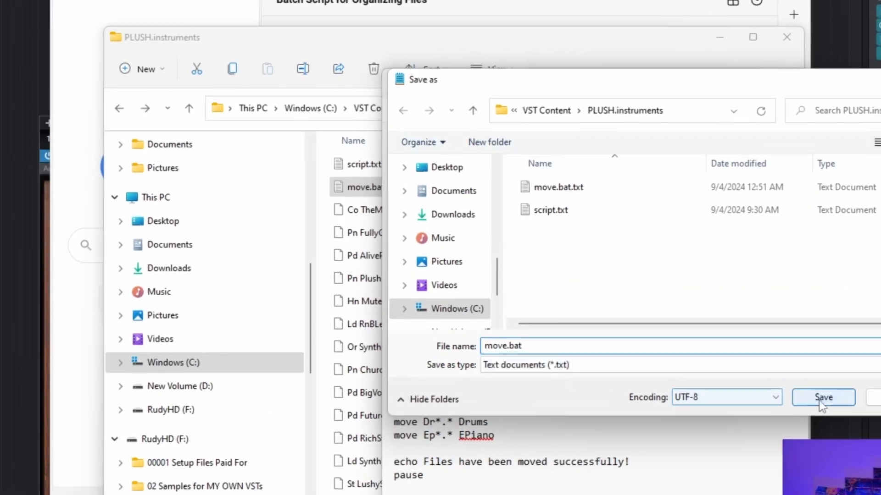
left_click(822, 397)
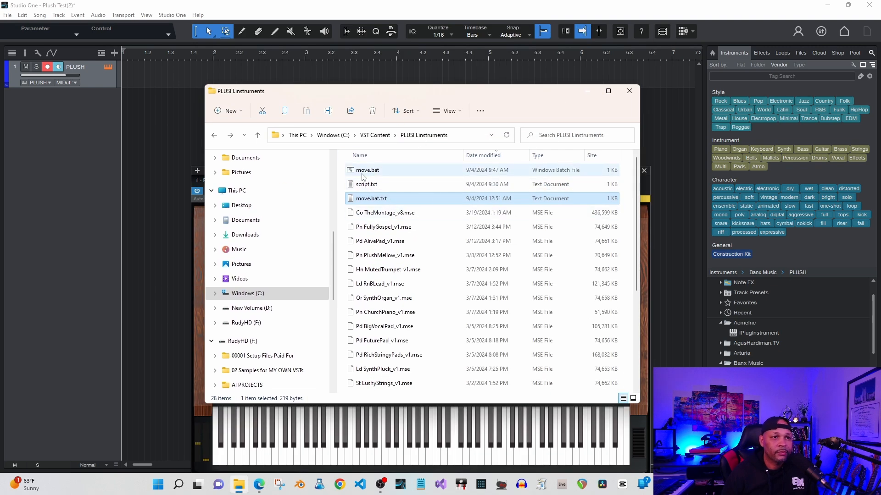
Step: Run move.bat and check the new Bass folder now holds its preset files
double_click(367, 169)
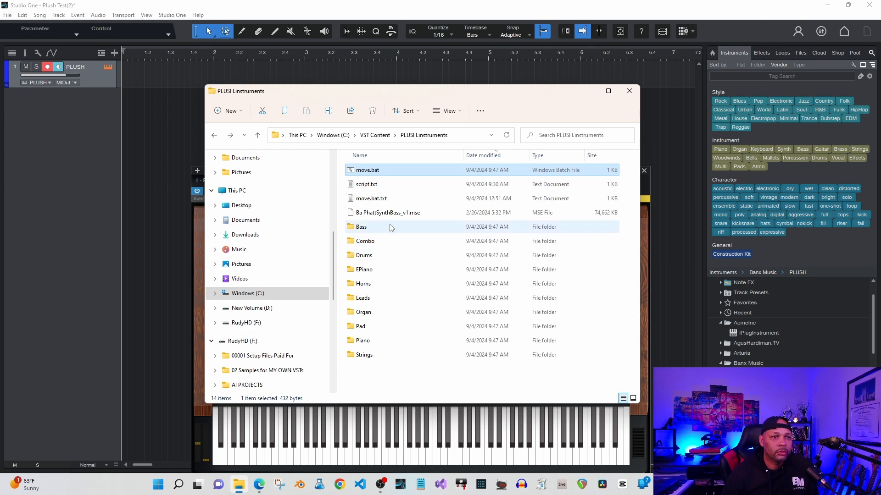
double_click(362, 226)
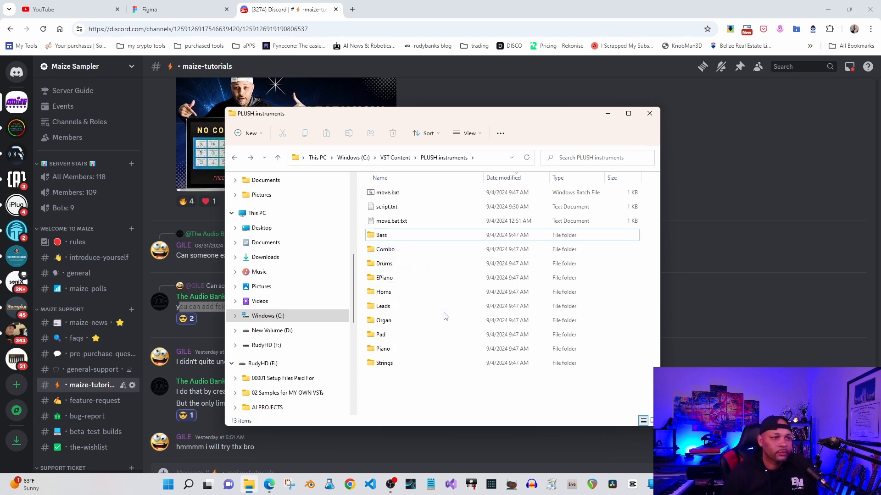
mouse_move(421, 484)
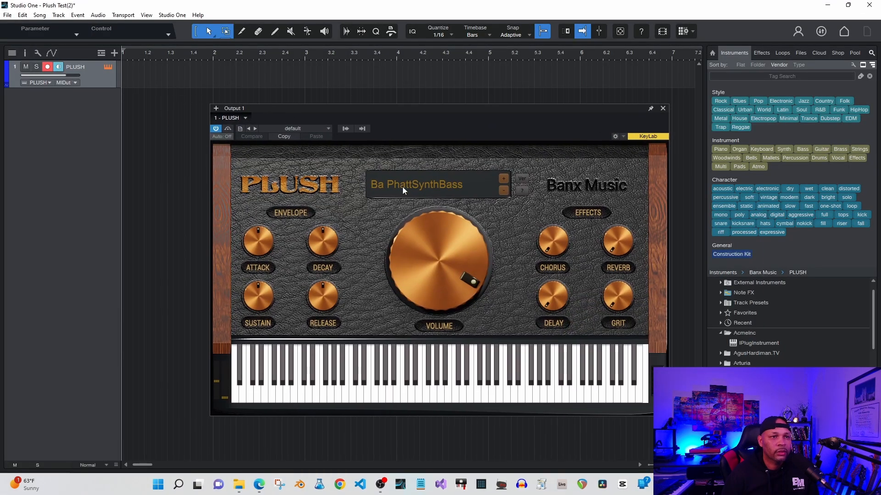
Step: Browse the PLUSH preset menu's category submenus and load the Ep GlideWitMe preset
left_click(416, 185)
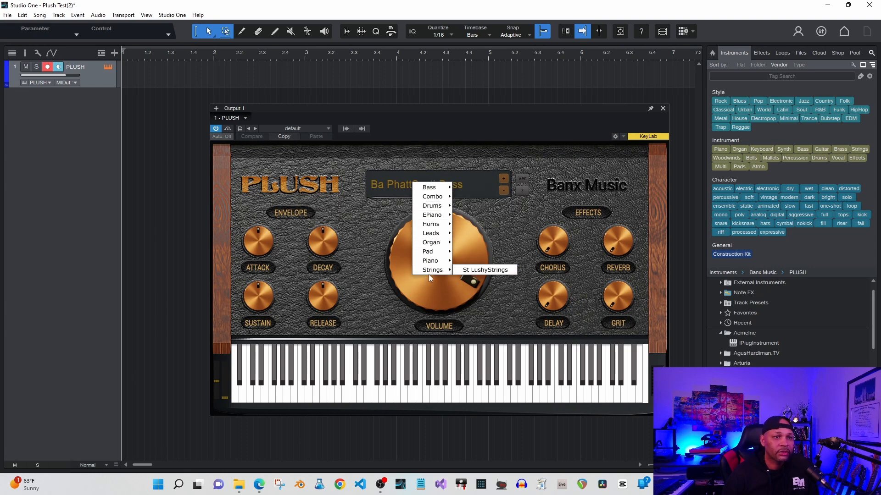
mouse_move(432, 197)
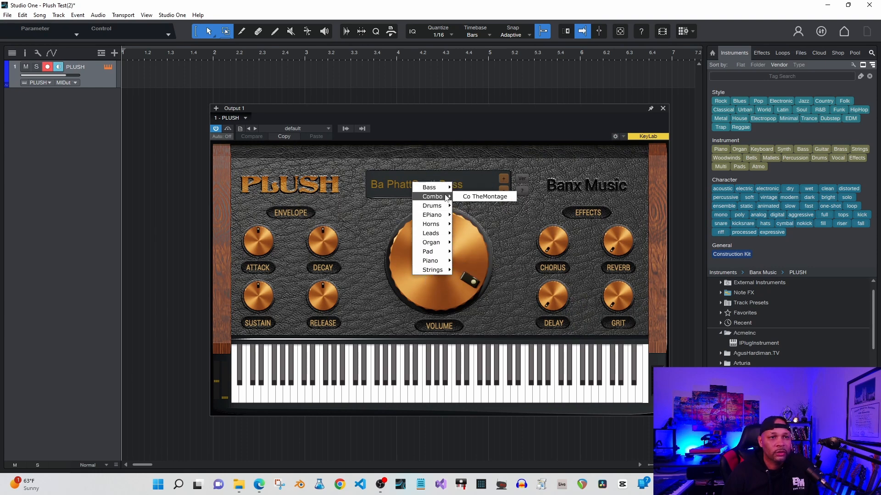
left_click(483, 197)
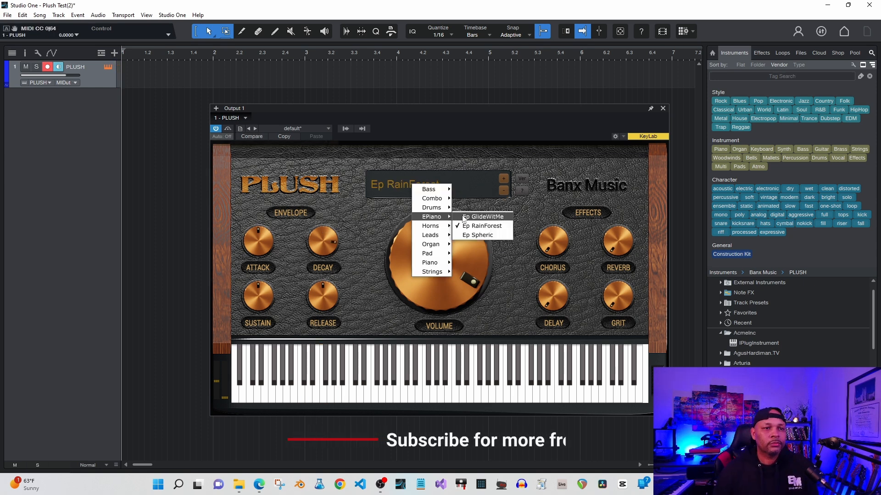
left_click(482, 217)
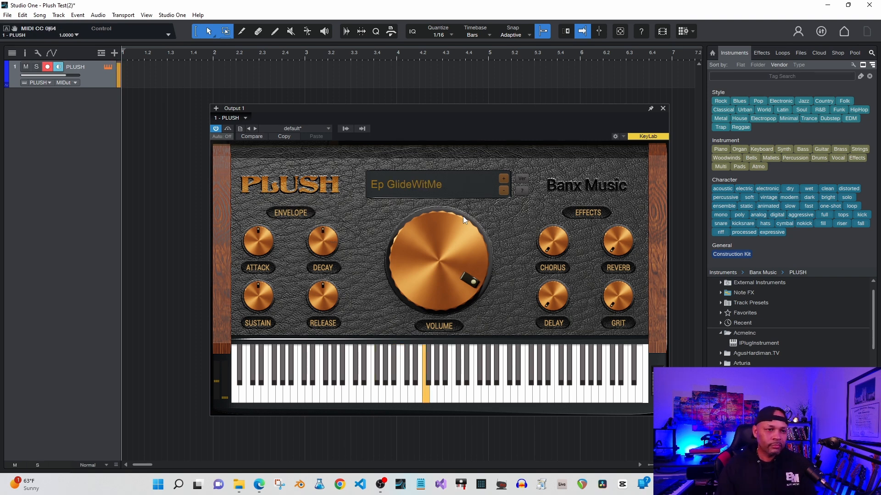